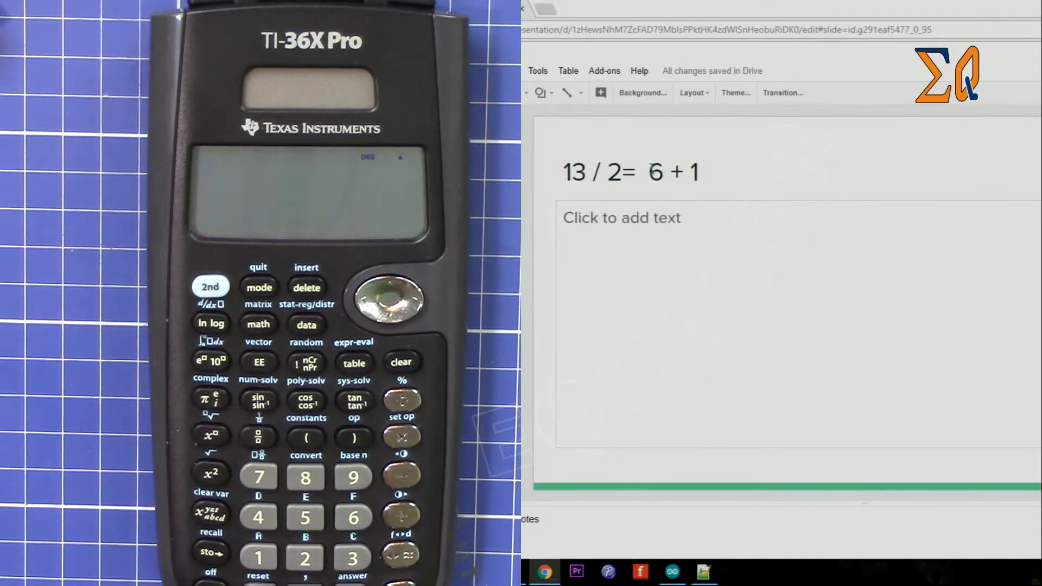
Select the remainder '1' at the end of the equation 13 / 2 = 6 + 1
{"action": "double_click", "coordinate": [654, 171]}
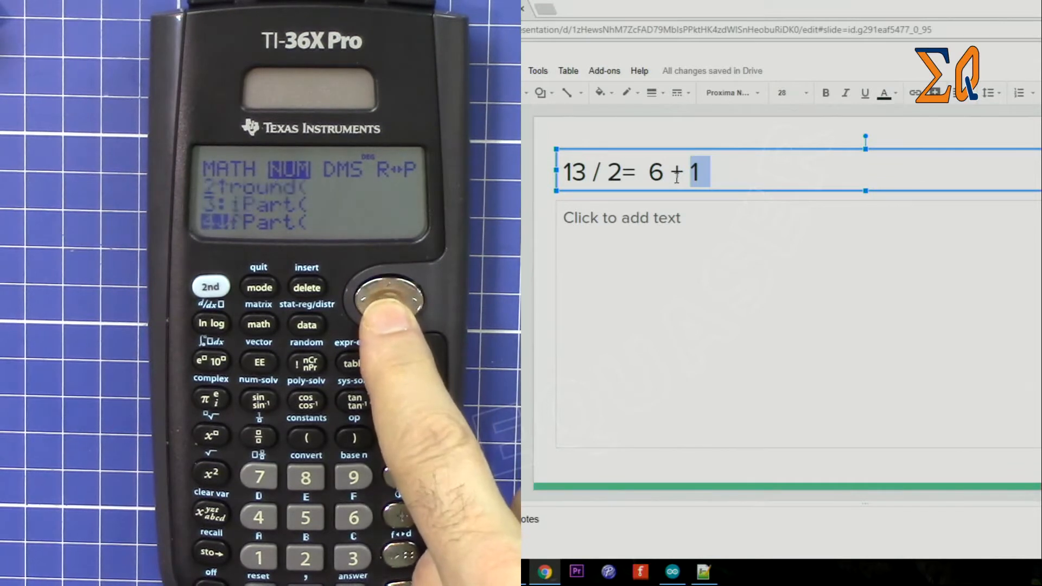
Enter mod(13,2 on the calculator using the NUM menu's mod( function
{"action": "left_click", "coordinate": [385, 285]}
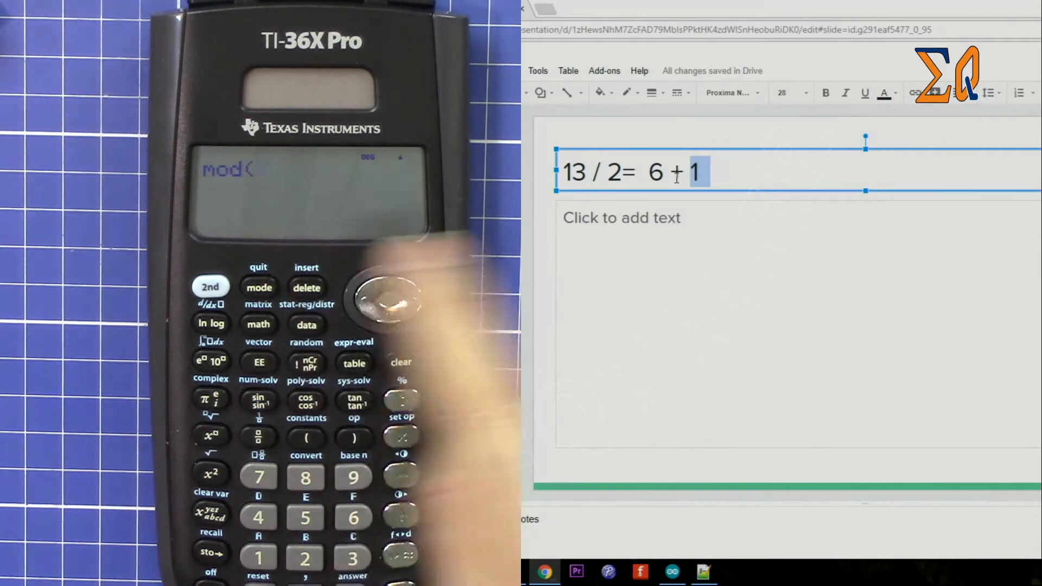
{"action": "left_click", "coordinate": [258, 557]}
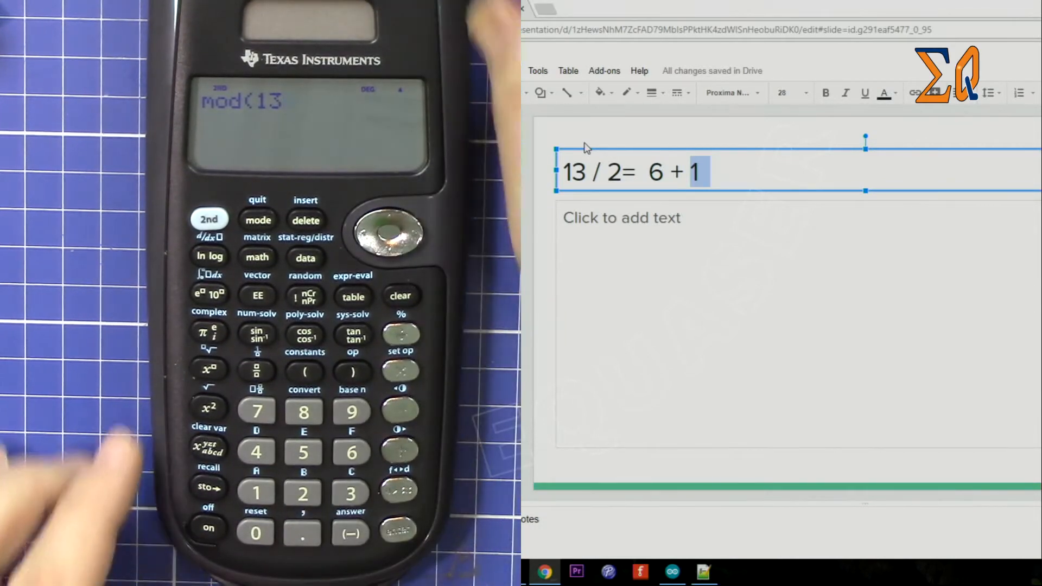
{"action": "left_click", "coordinate": [304, 532]}
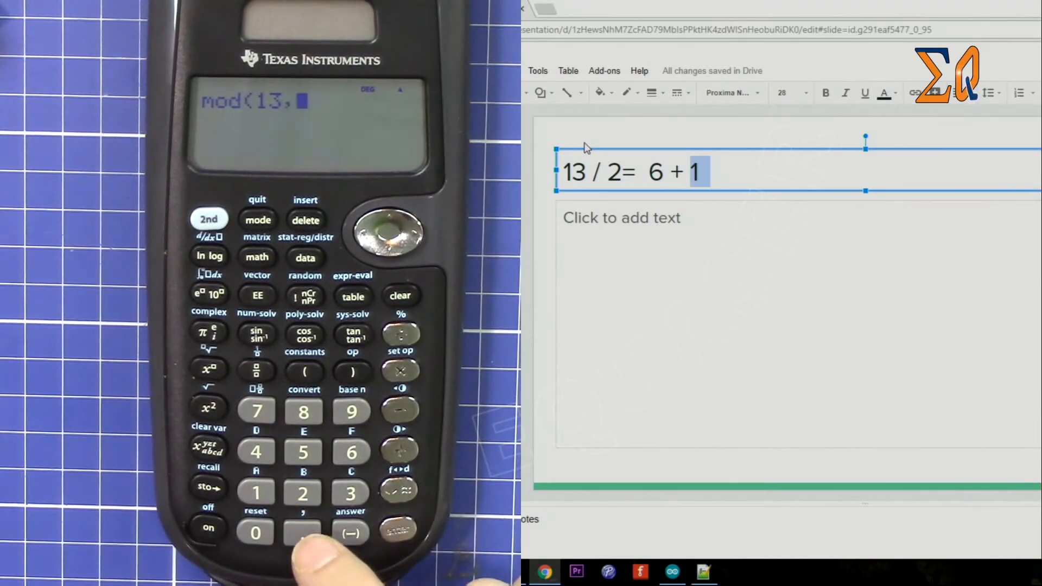
{"action": "left_click", "coordinate": [303, 493]}
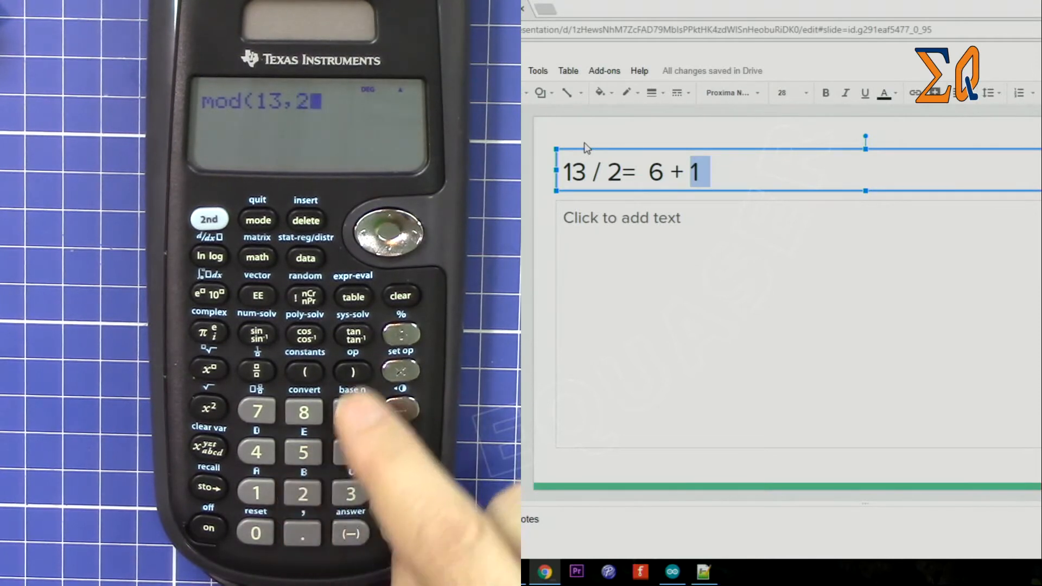